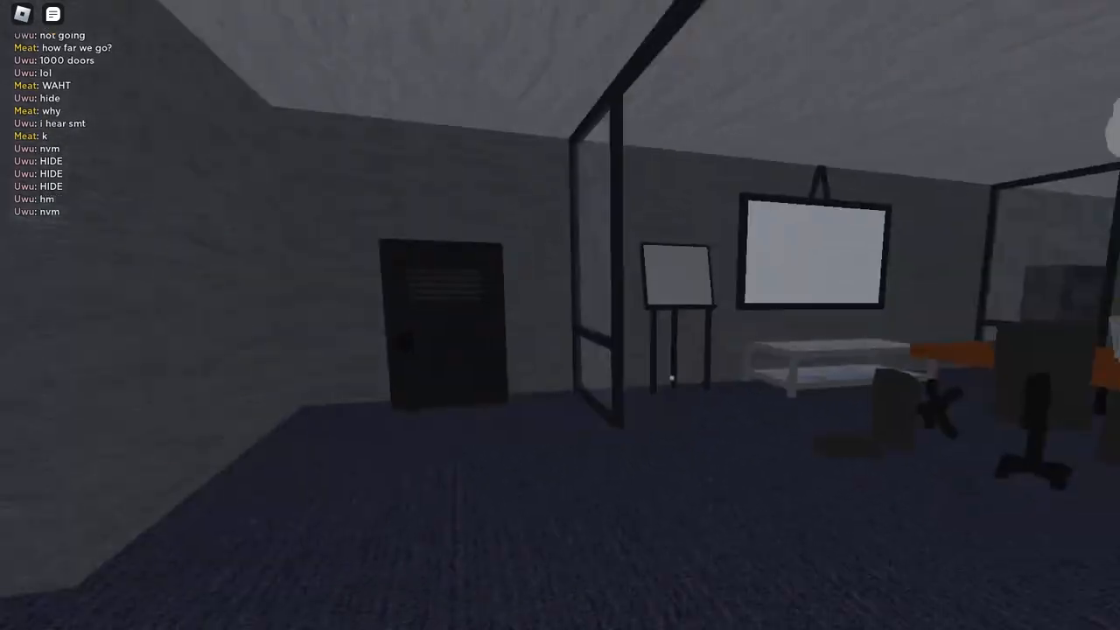
pyautogui.moveTo(560, 315)
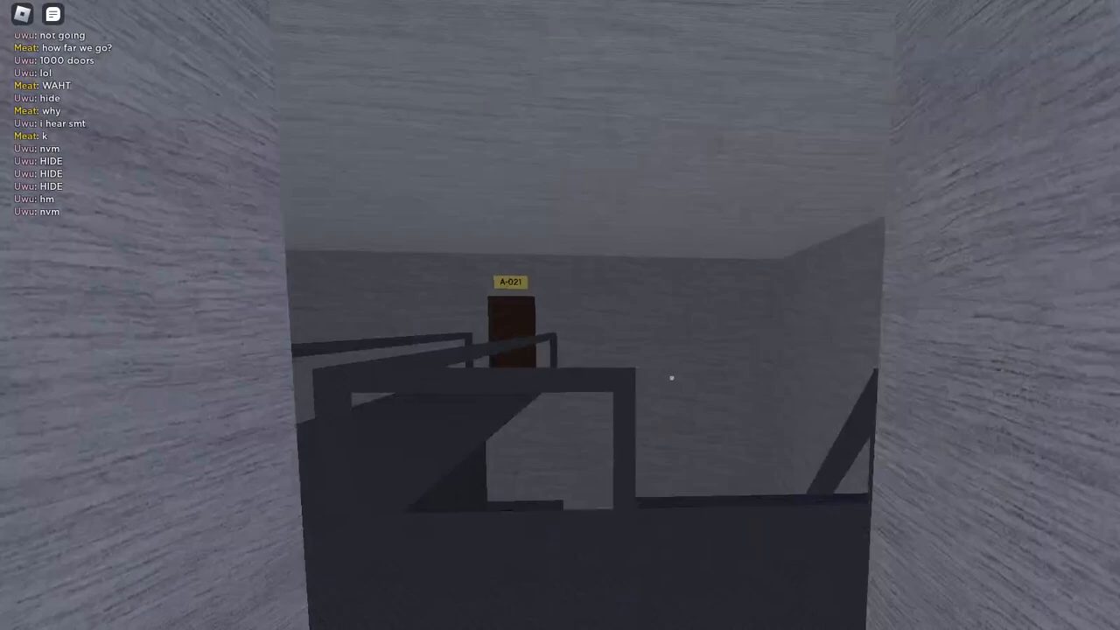
# Step: Send the message 'HM' in the game chat while walking through the dim Rooms
pyautogui.write('HM')
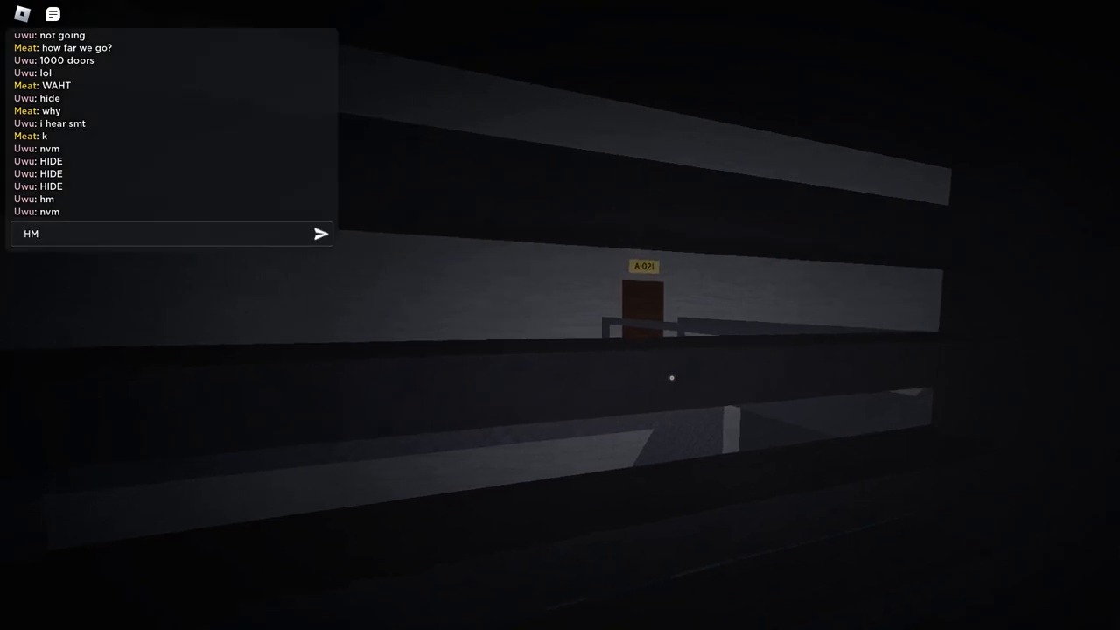
pyautogui.press('Return')
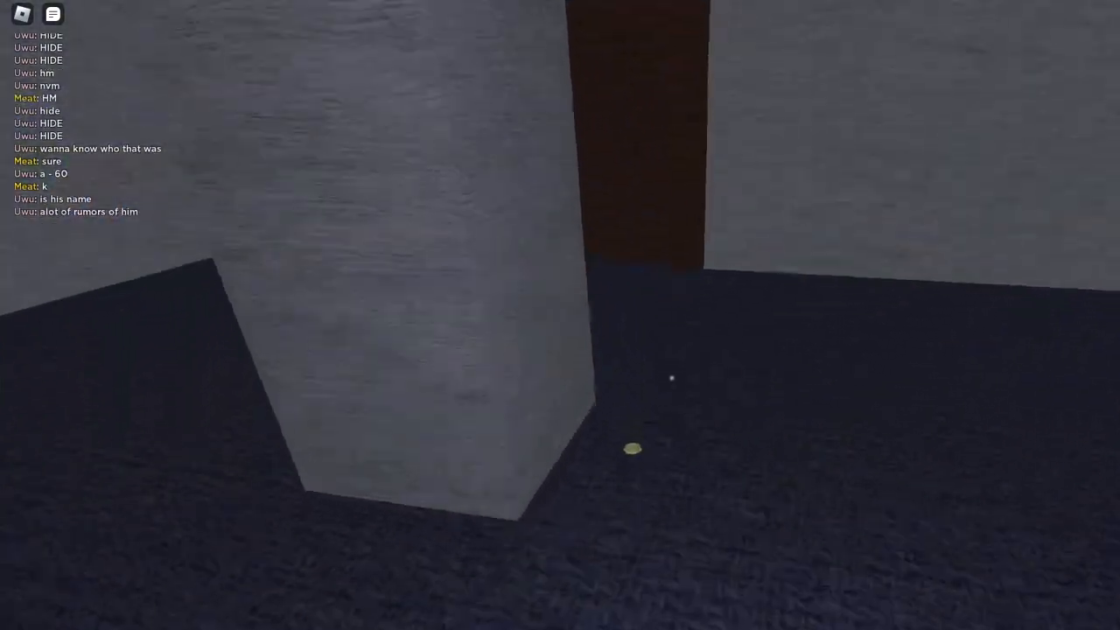
pyautogui.moveTo(560, 315)
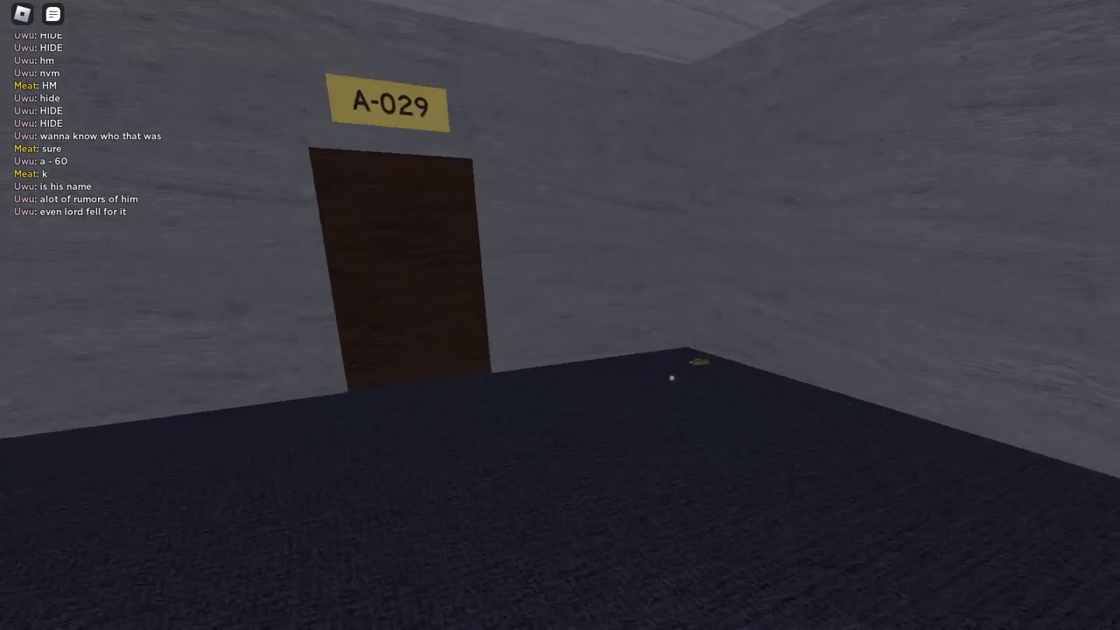
pyautogui.moveTo(560, 315)
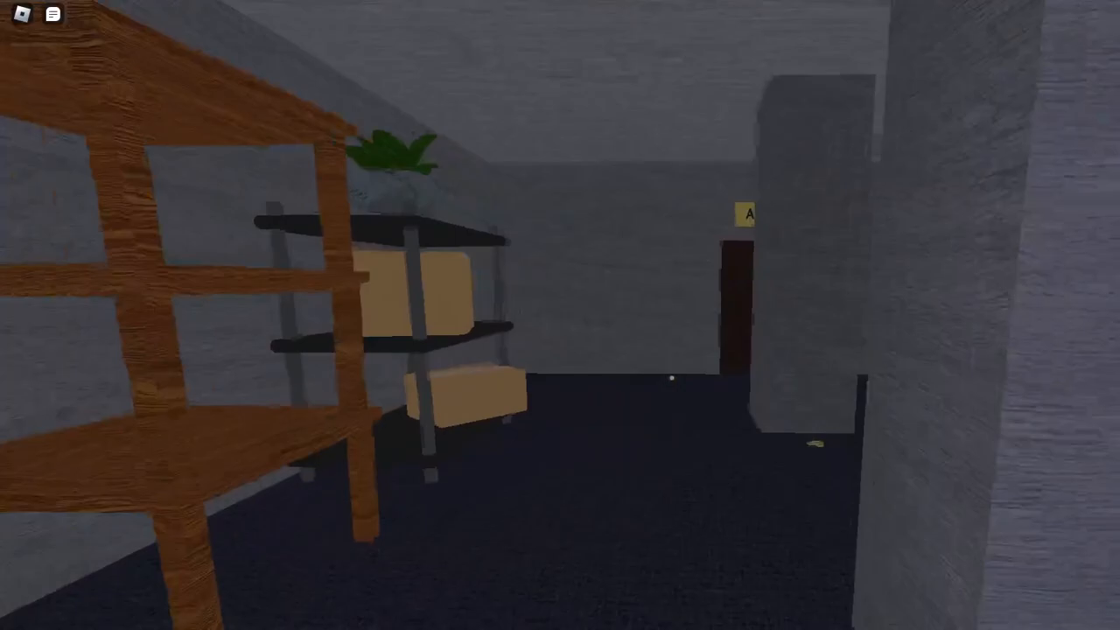
pyautogui.moveTo(673, 376)
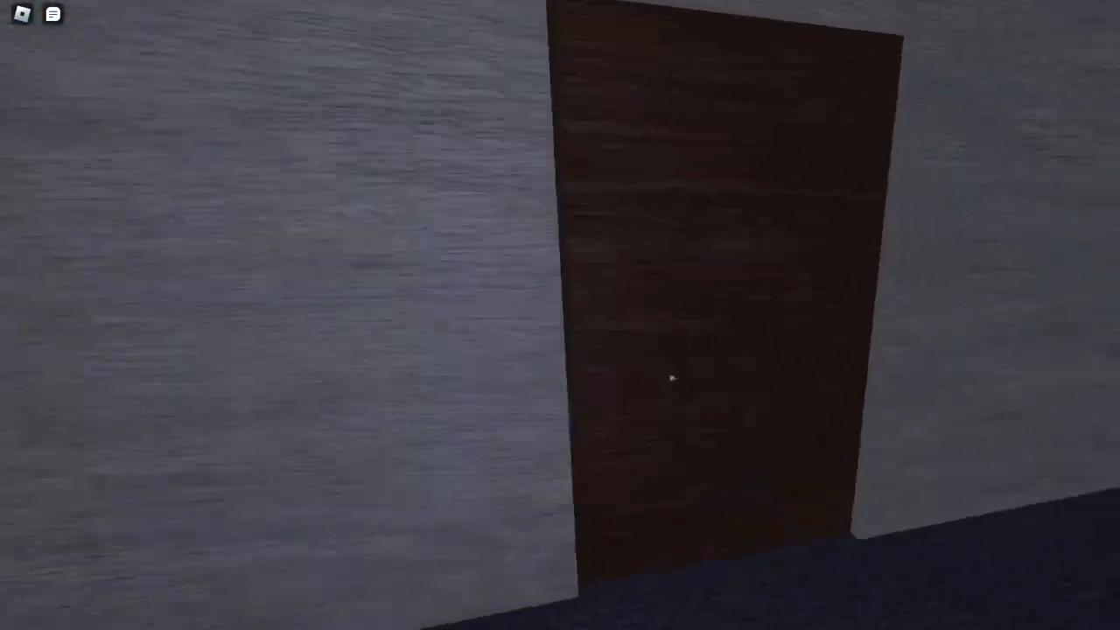
pyautogui.moveTo(672, 378)
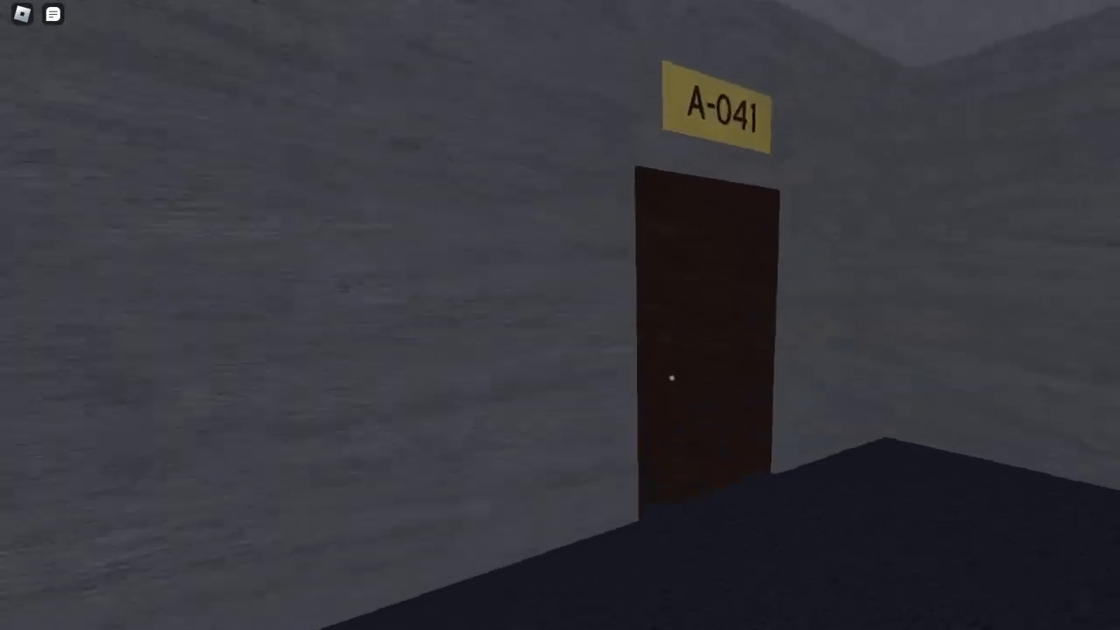
# Step: Walk forward past door A-041 into the next storage room toward A-046
pyautogui.press('w')
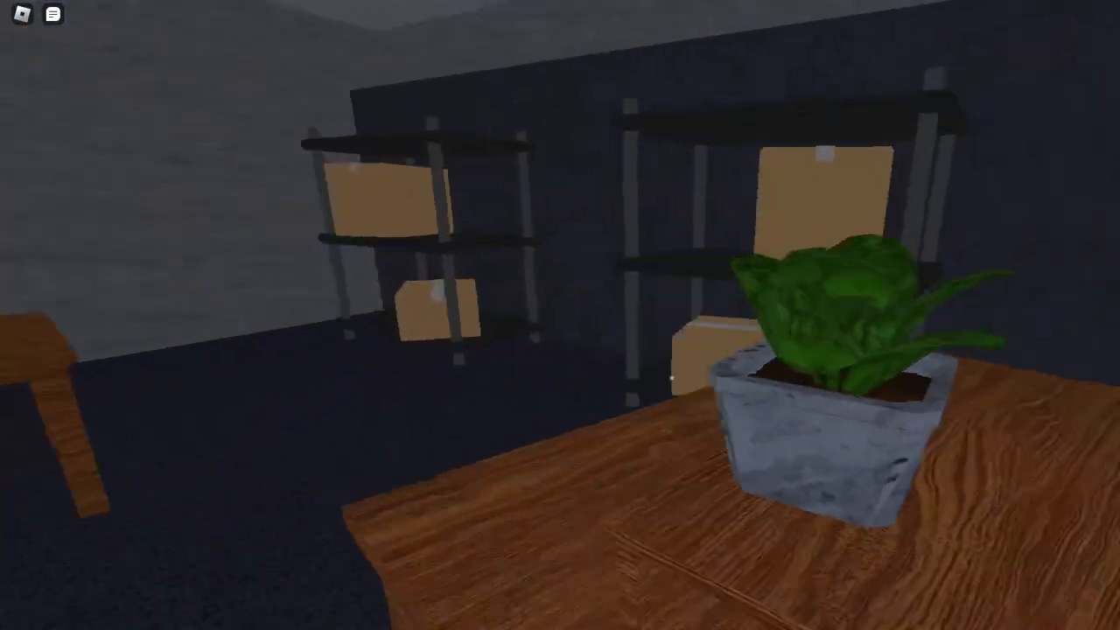
pyautogui.moveTo(560, 315)
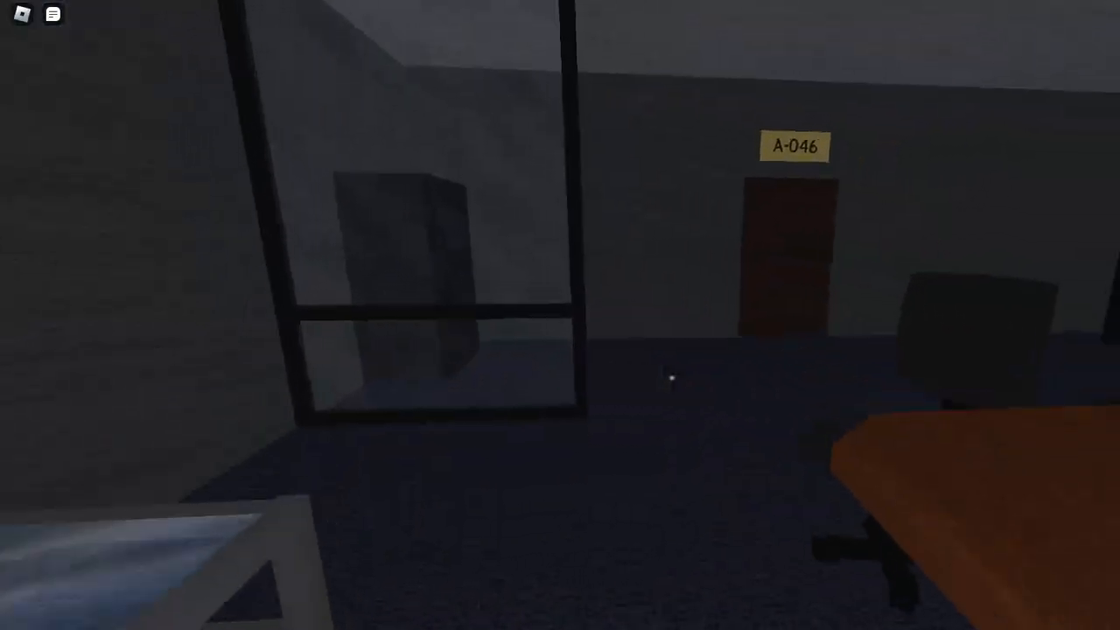
pyautogui.moveTo(560, 315)
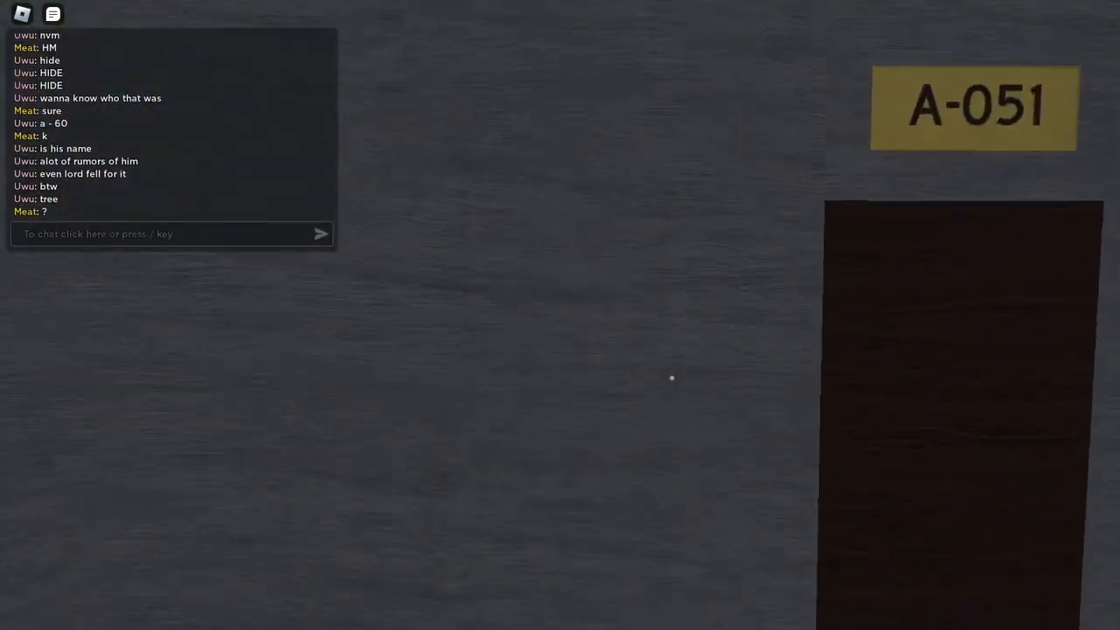
pyautogui.moveTo(672, 378)
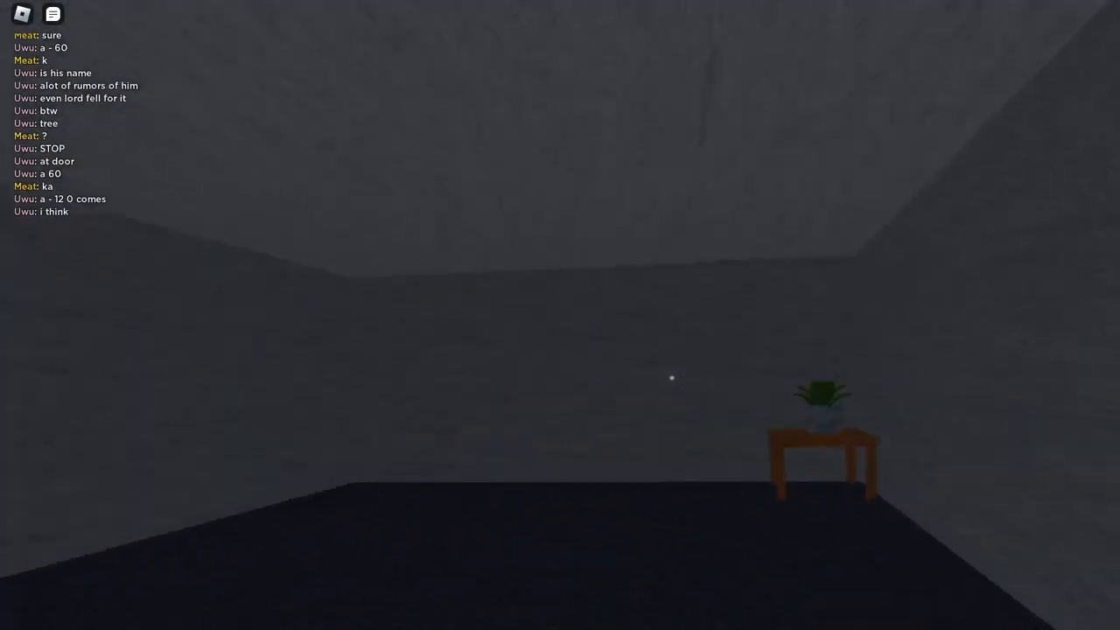
pyautogui.moveTo(672, 378)
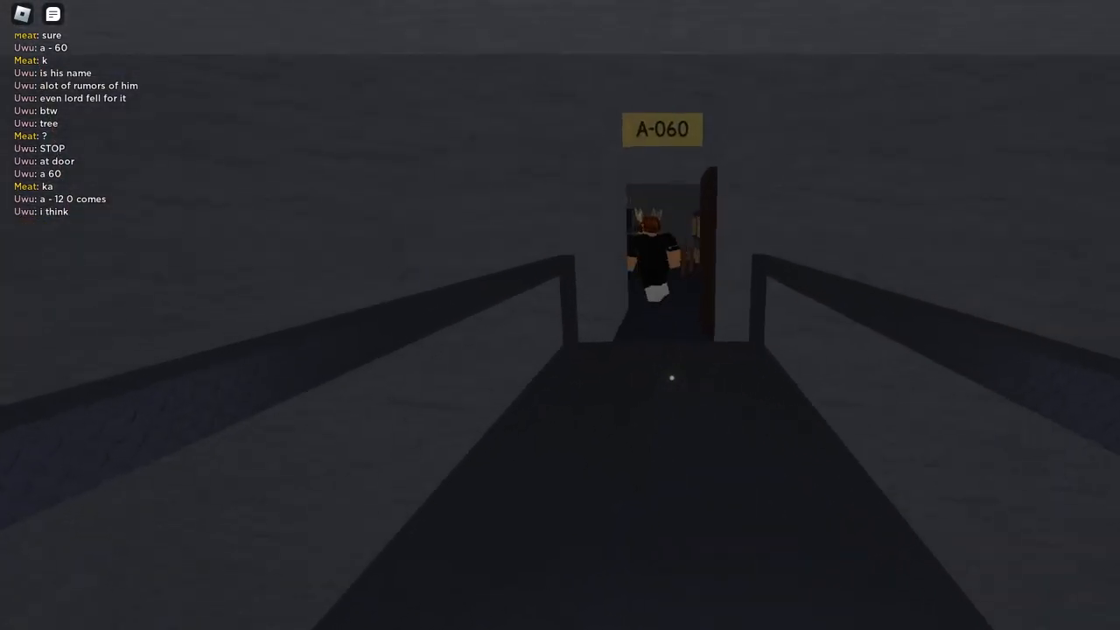
# Step: Walk through door A-061, hide in a closet and send the 'not fun' chat message
pyautogui.press('w')
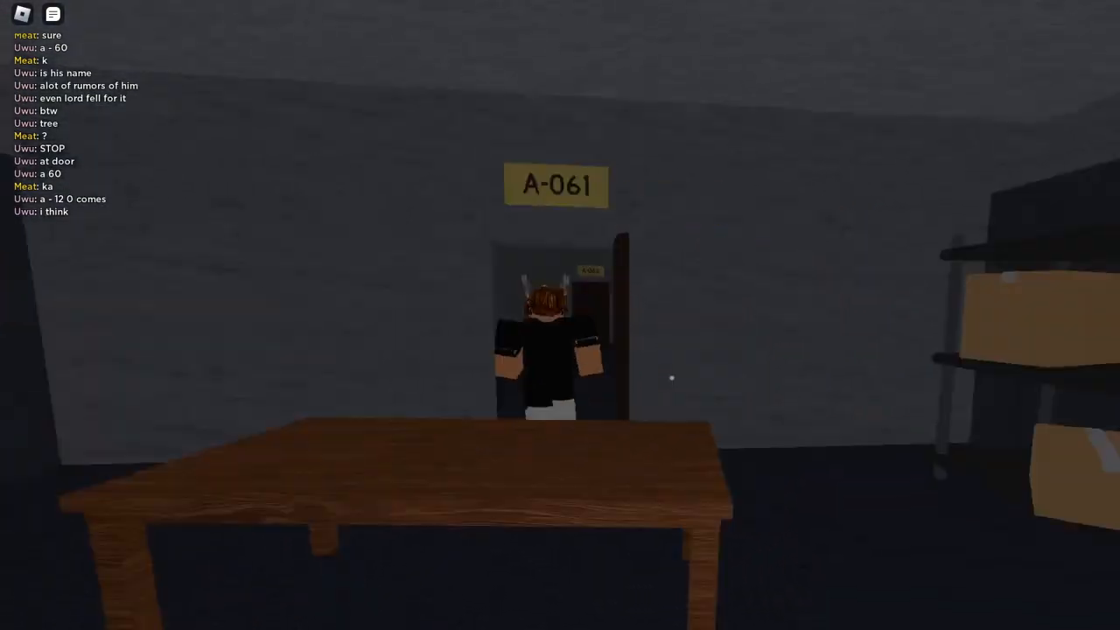
pyautogui.press('w')
pyautogui.write('tahst')
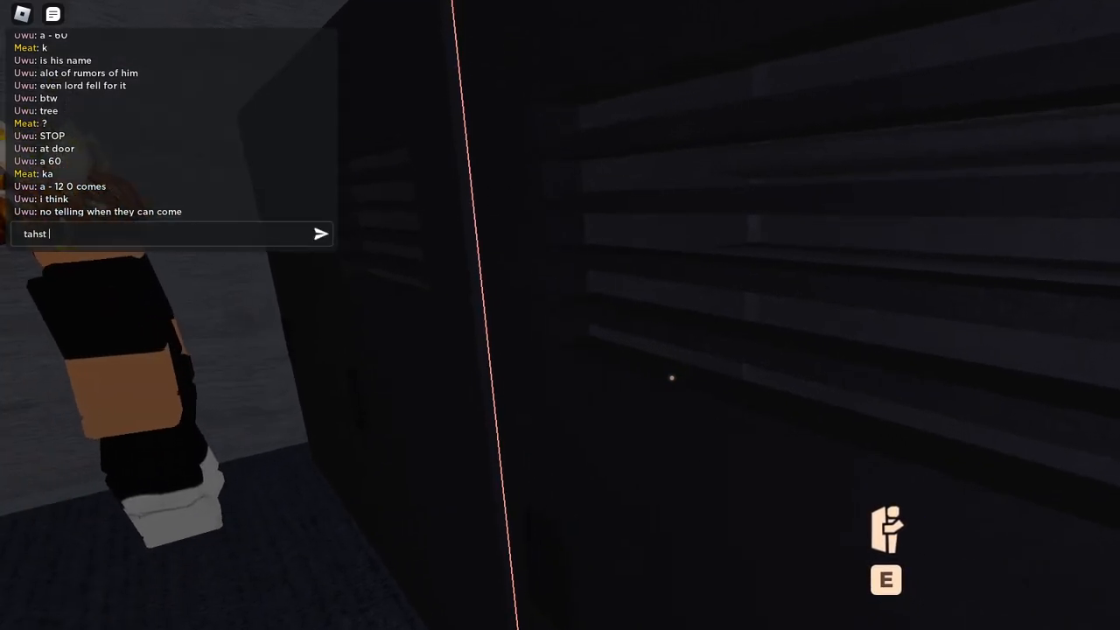
pyautogui.write(' not fun')
pyautogui.press('Return')
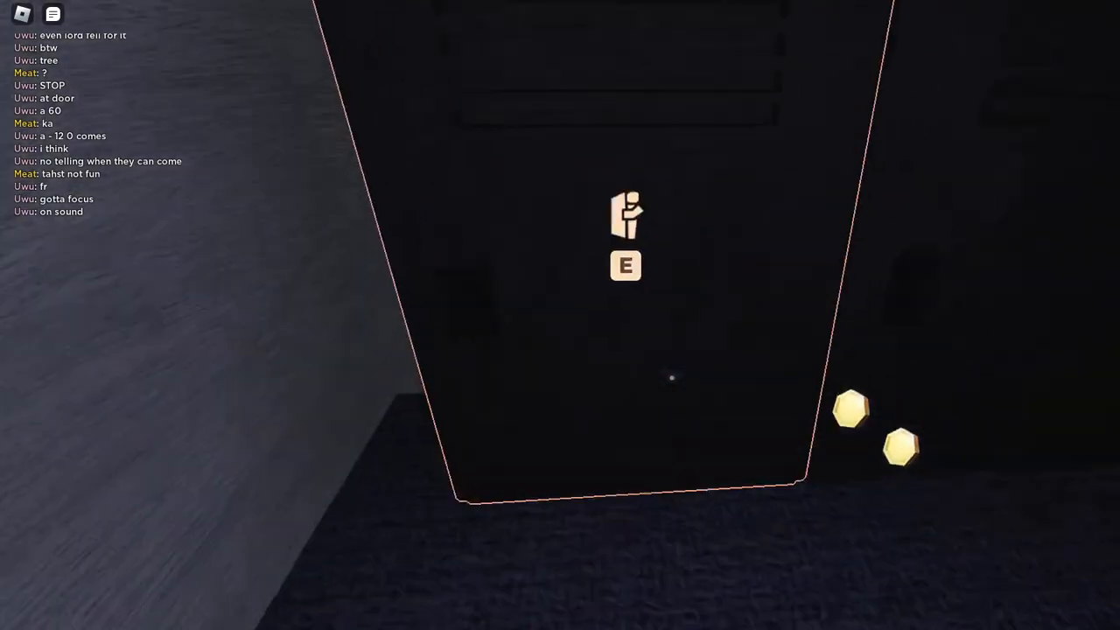
# Step: Exit the hiding locker and head to the open door in the dim room near A-69
pyautogui.press('e')
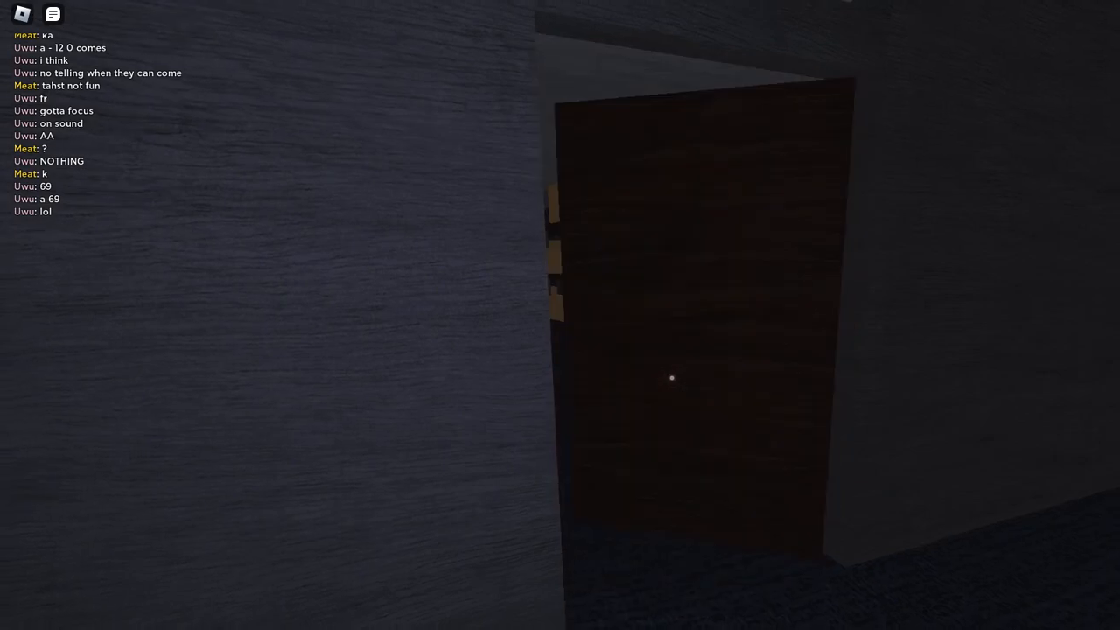
pyautogui.moveTo(671, 378)
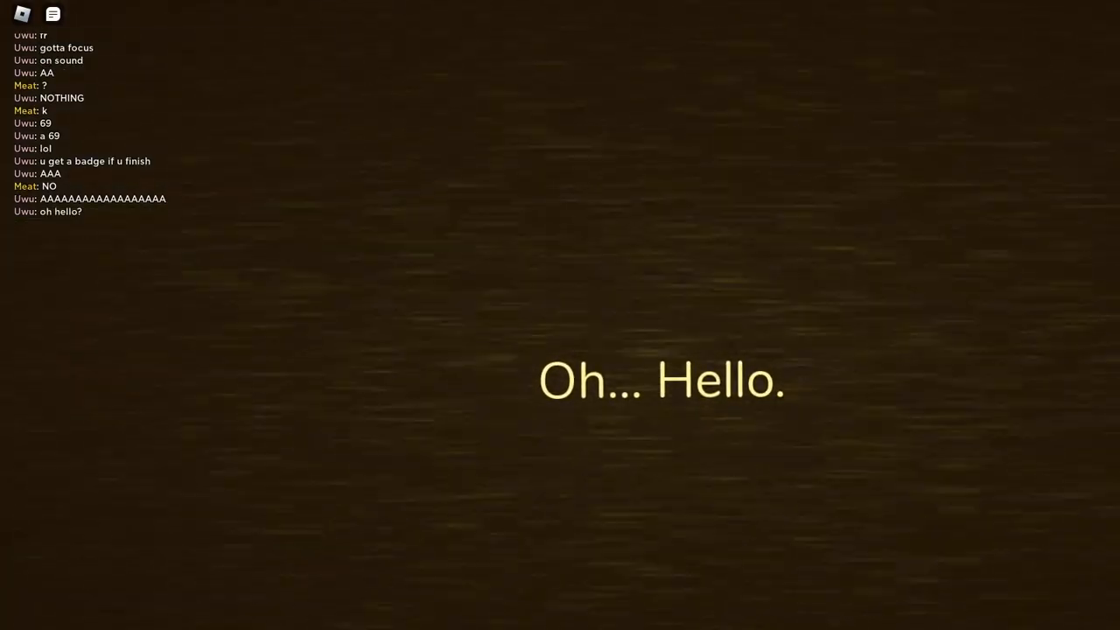
# Step: Reply 'what' in chat during the afterlife death dialogue
pyautogui.write('what')
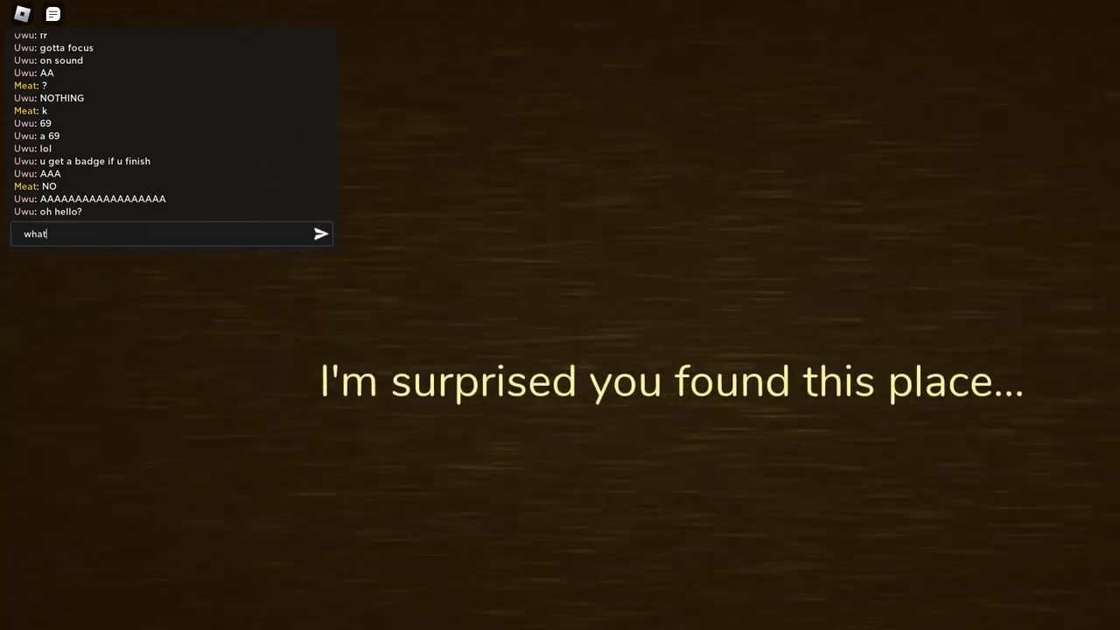
pyautogui.press('Return')
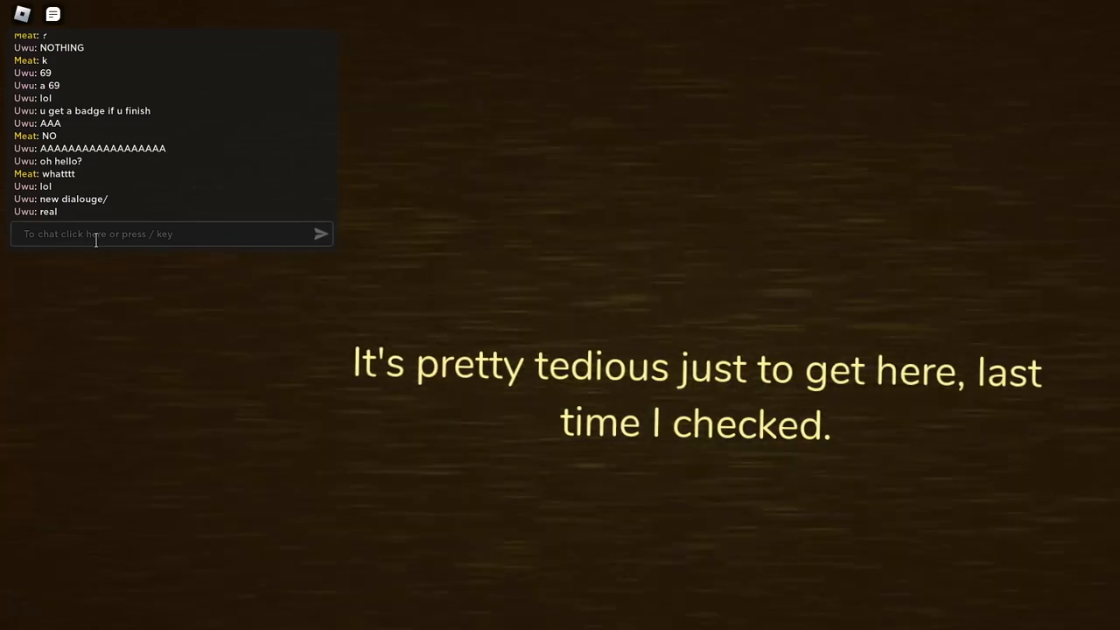
pyautogui.moveTo(96, 341)
pyautogui.write('lol')
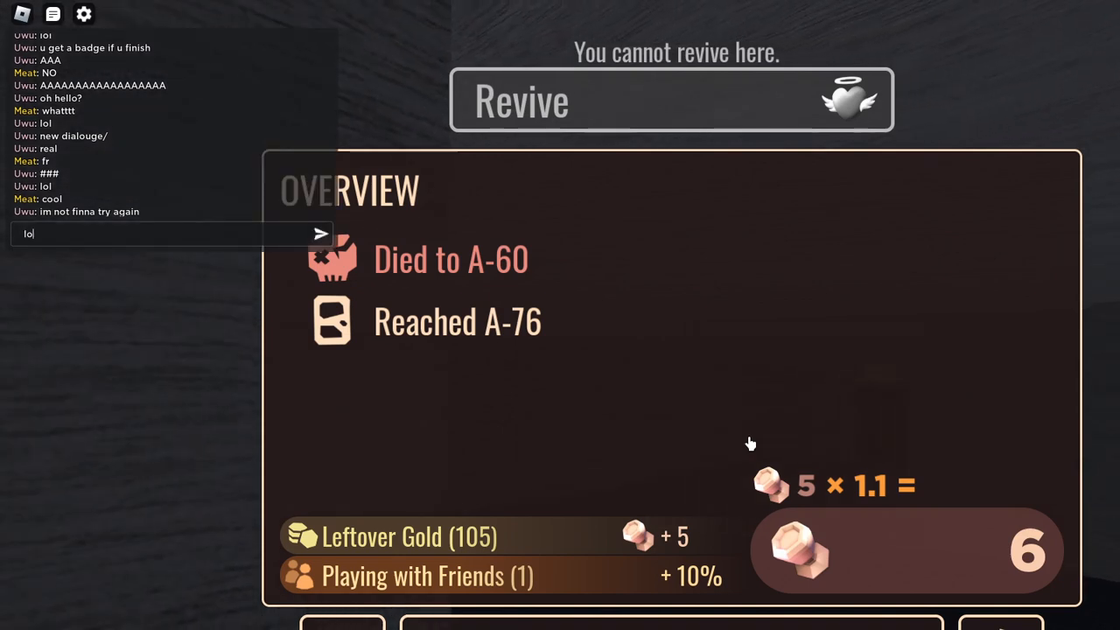
# Step: Send the laugh reply 'lol' in chat on the death overview showing A-60 at A-76
pyautogui.press('Return')
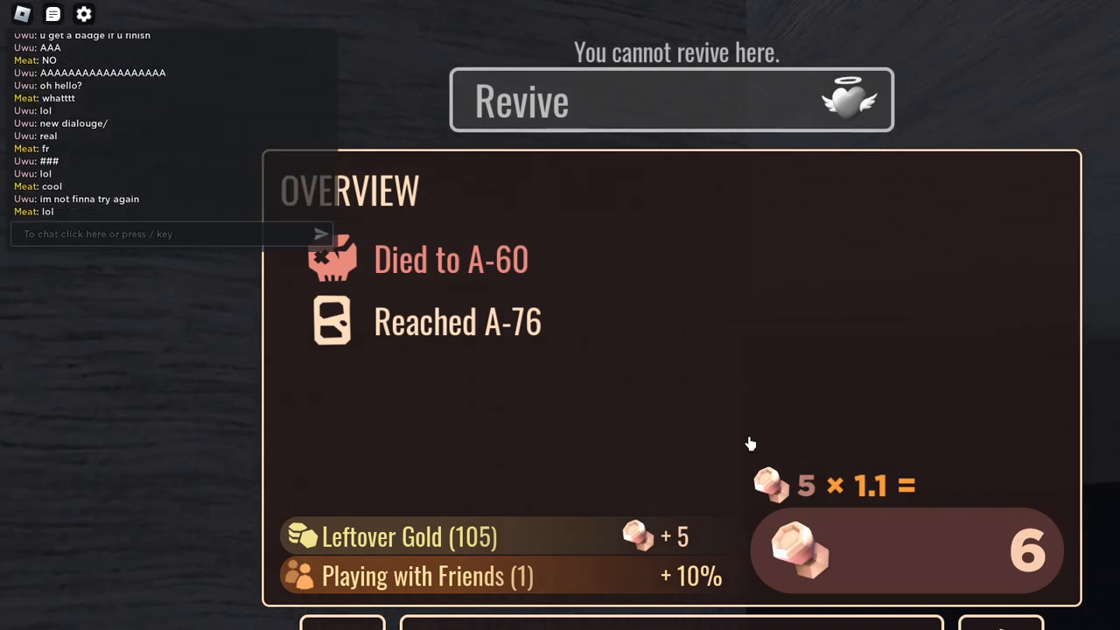